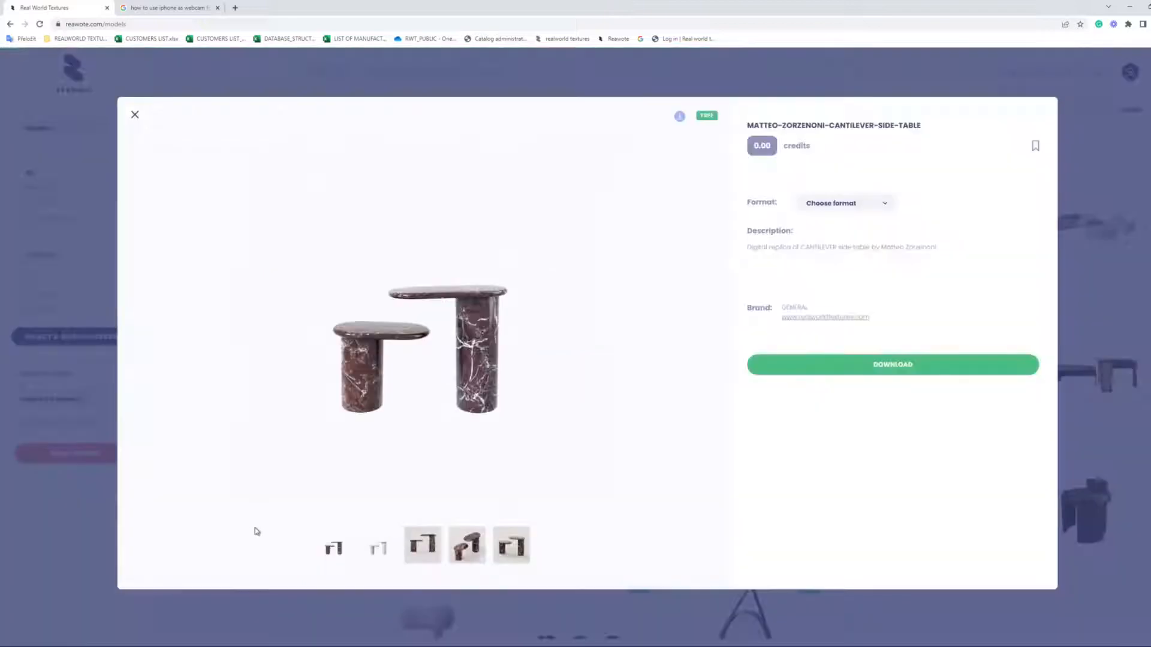
Step: Choose the Cinema 4D + Corona format for the cantilever side table download
{"action": "left_click", "coordinate": [844, 202]}
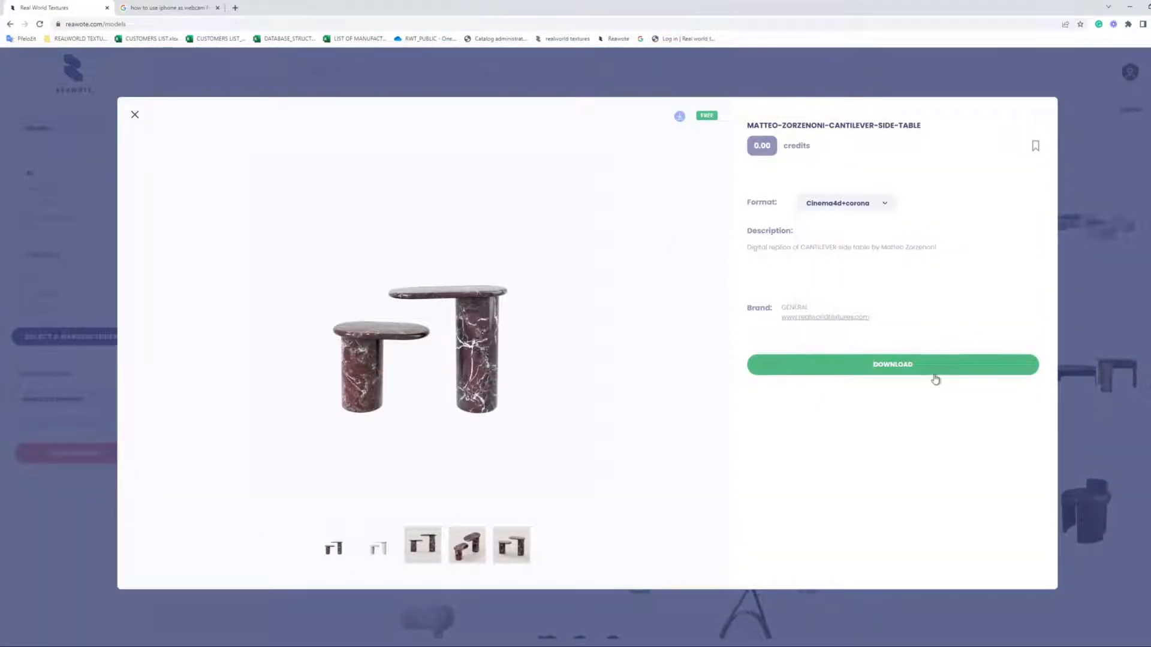
{"action": "mouse_move", "coordinate": [694, 502]}
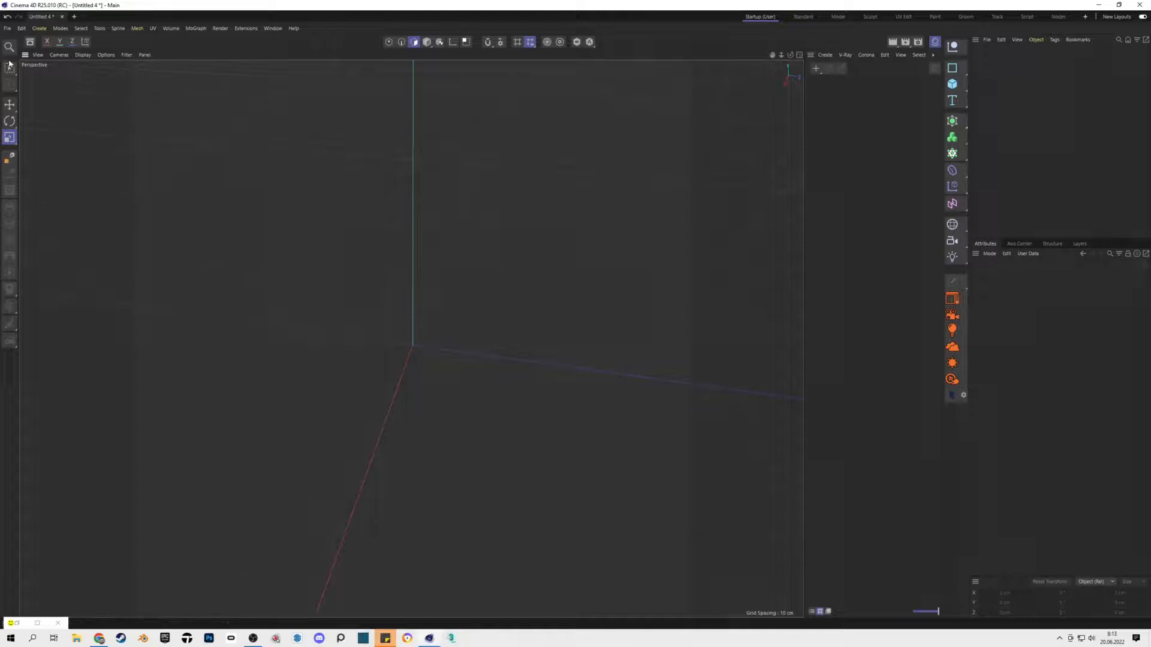
Step: Open the downloaded GENERAL_0013 cantilever side table .c4d project via File > Open Project
{"action": "left_click", "coordinate": [7, 27]}
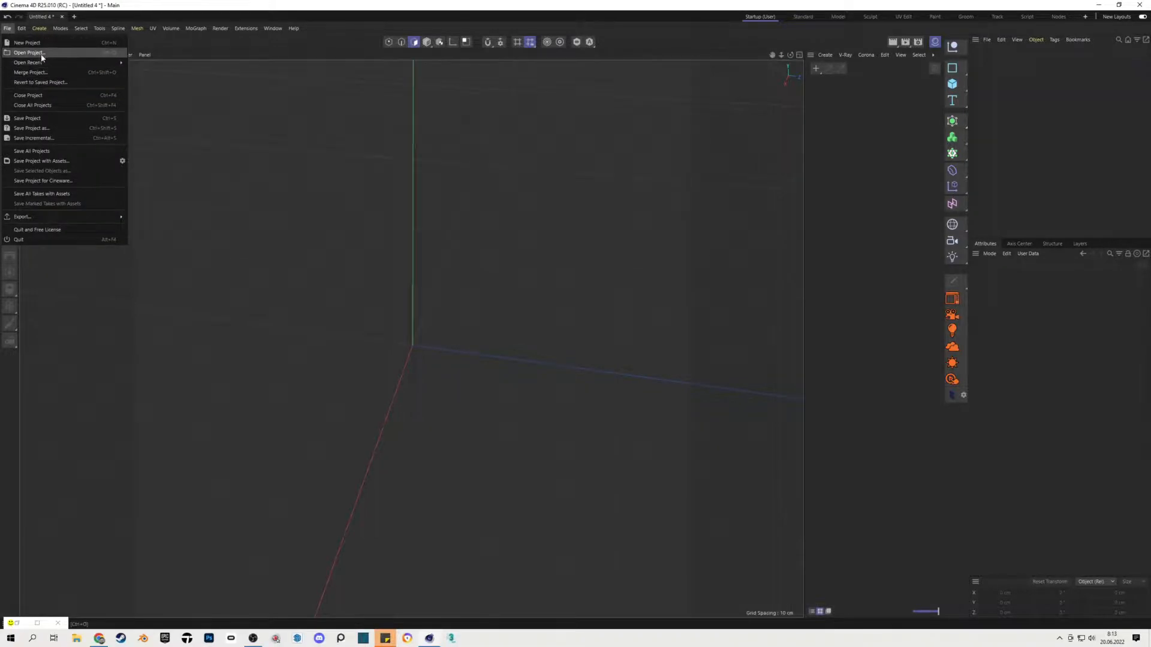
{"action": "left_click", "coordinate": [28, 52]}
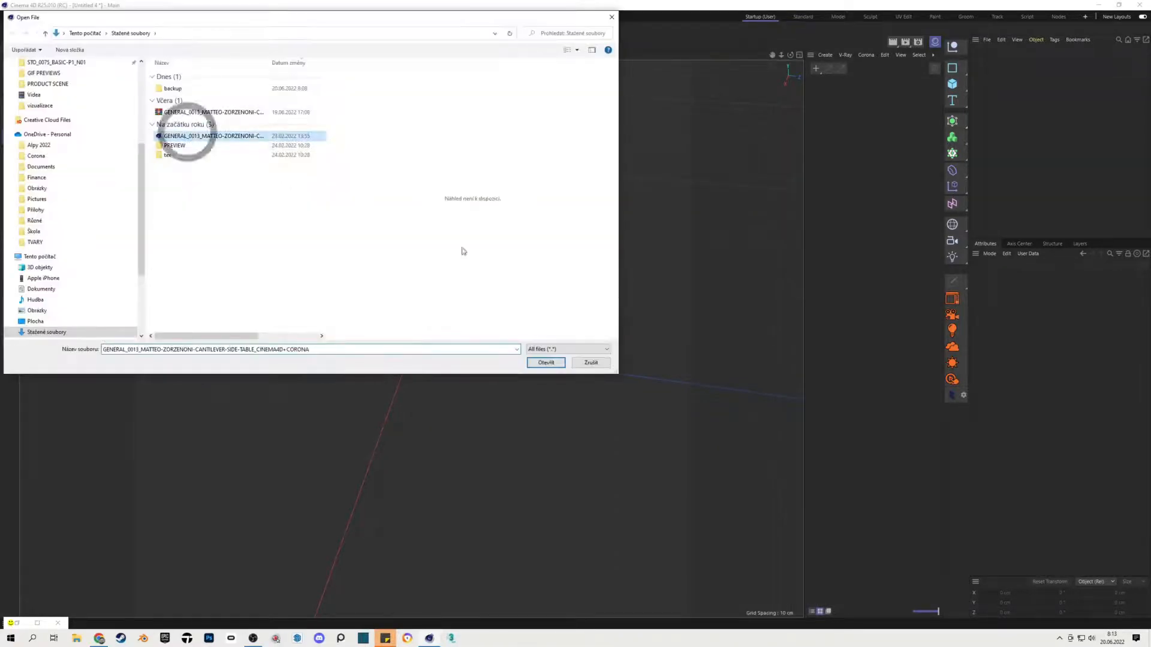
{"action": "left_click", "coordinate": [545, 362]}
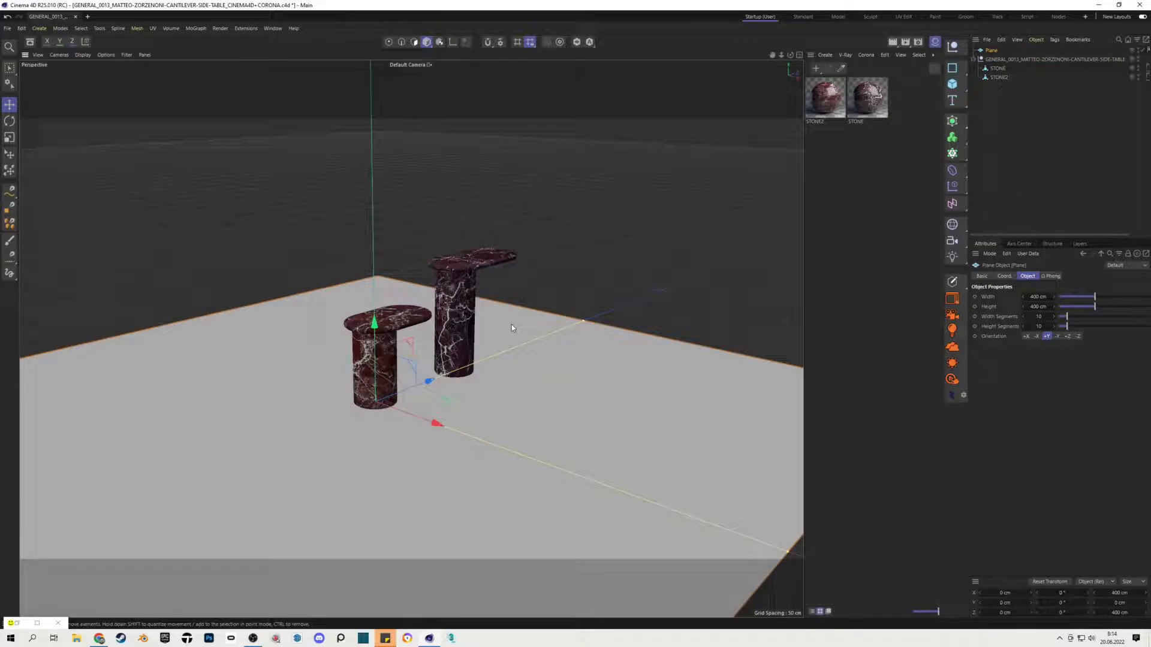
Step: Make the floor plane an editable polygon object
{"action": "key", "text": "n"}
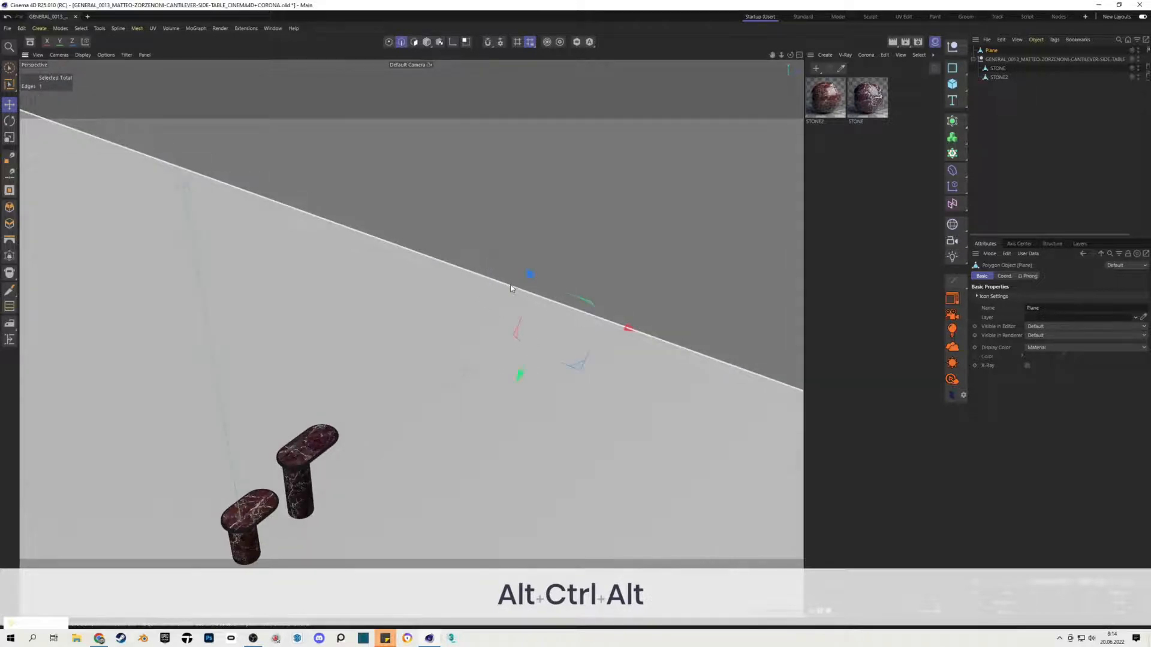
Step: Bevel the floor's selected back edge with a 100 cm offset to curve it into a backdrop
{"action": "right_click", "coordinate": [511, 288]}
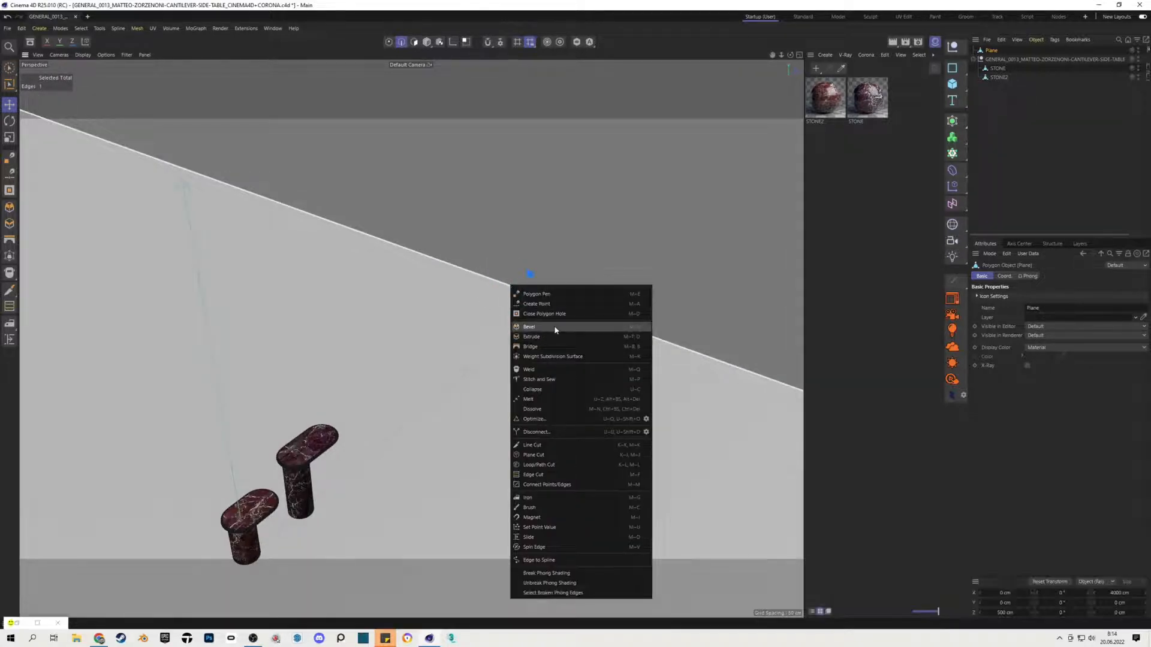
{"action": "left_click", "coordinate": [529, 327]}
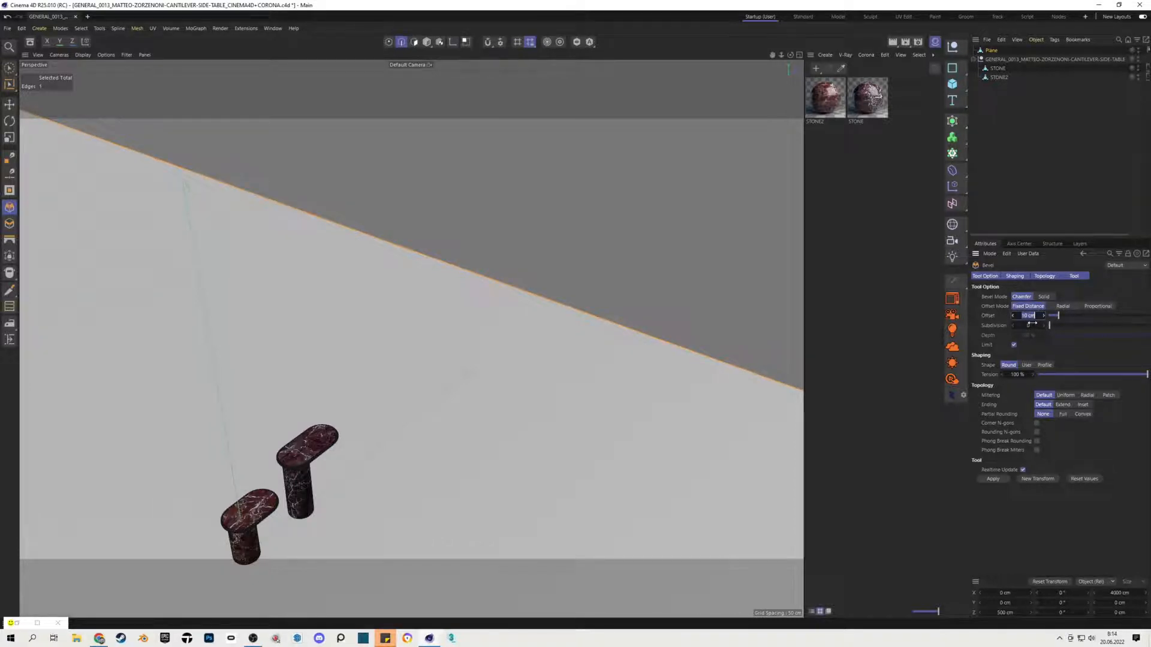
{"action": "type", "text": "100"}
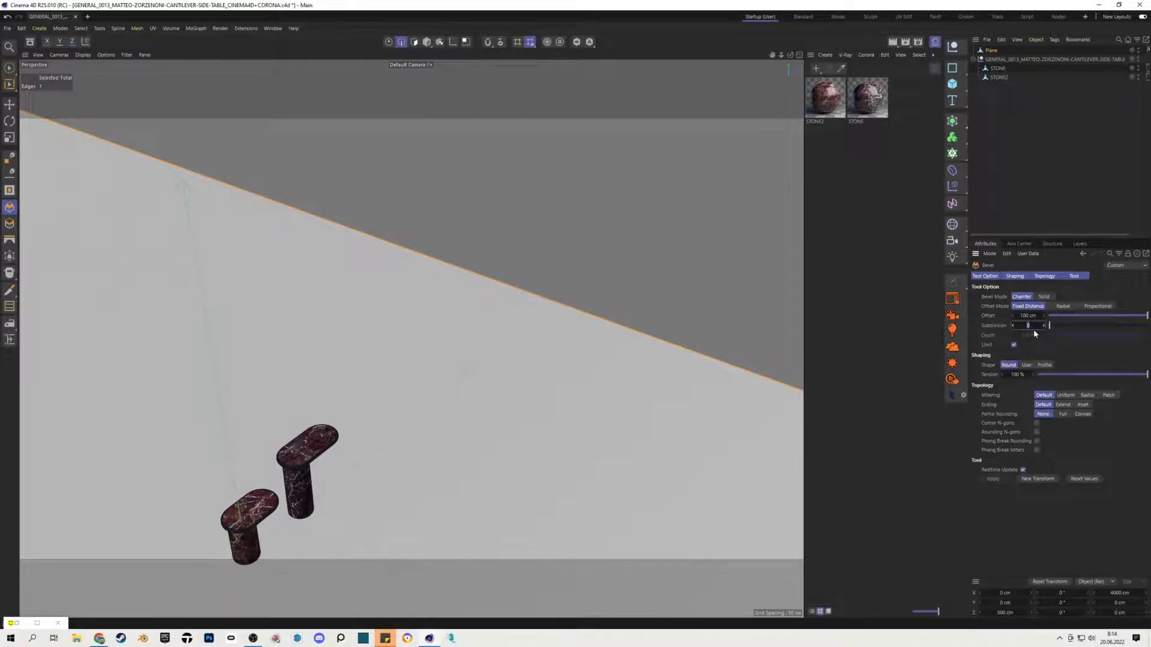
{"action": "key", "text": "alt"}
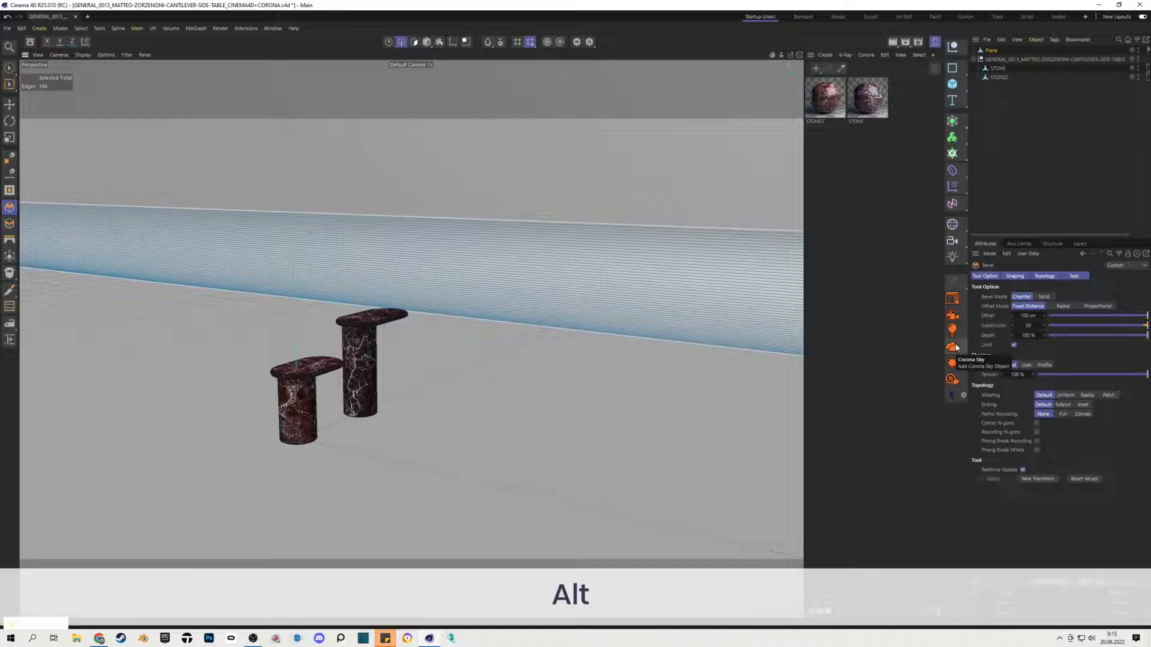
Step: Add a Corona Sky object to light the scene
{"action": "left_click", "coordinate": [952, 347]}
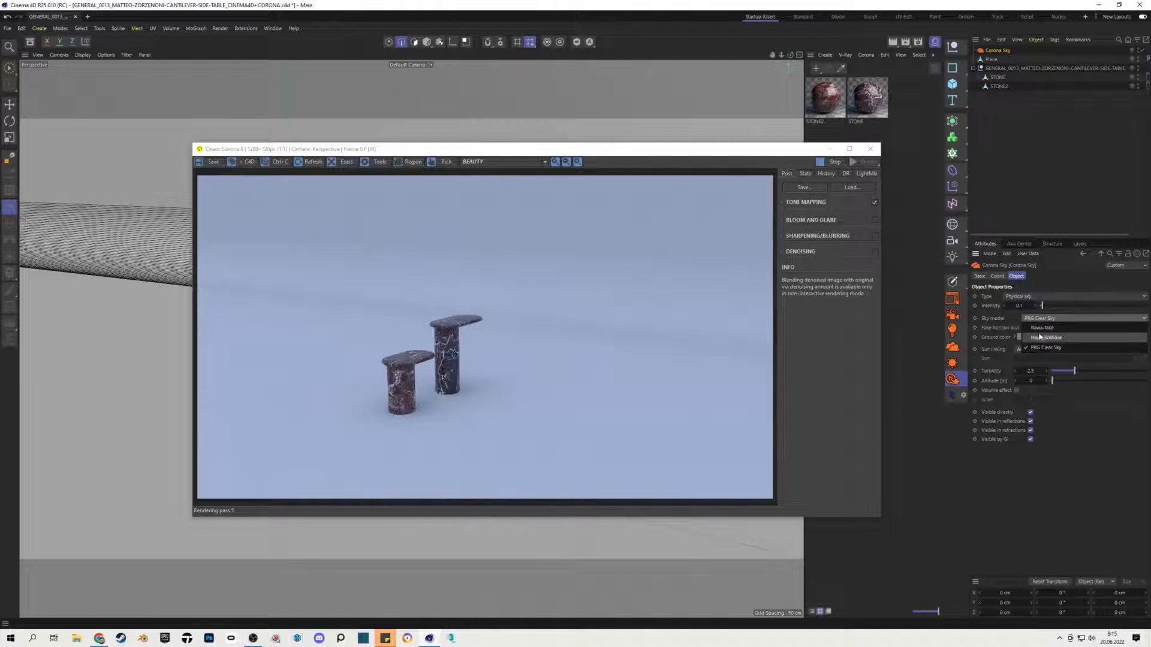
Step: Switch the Corona Sky model from PRG Clear Sky to the neutral Rawafake model
{"action": "left_click", "coordinate": [1042, 317]}
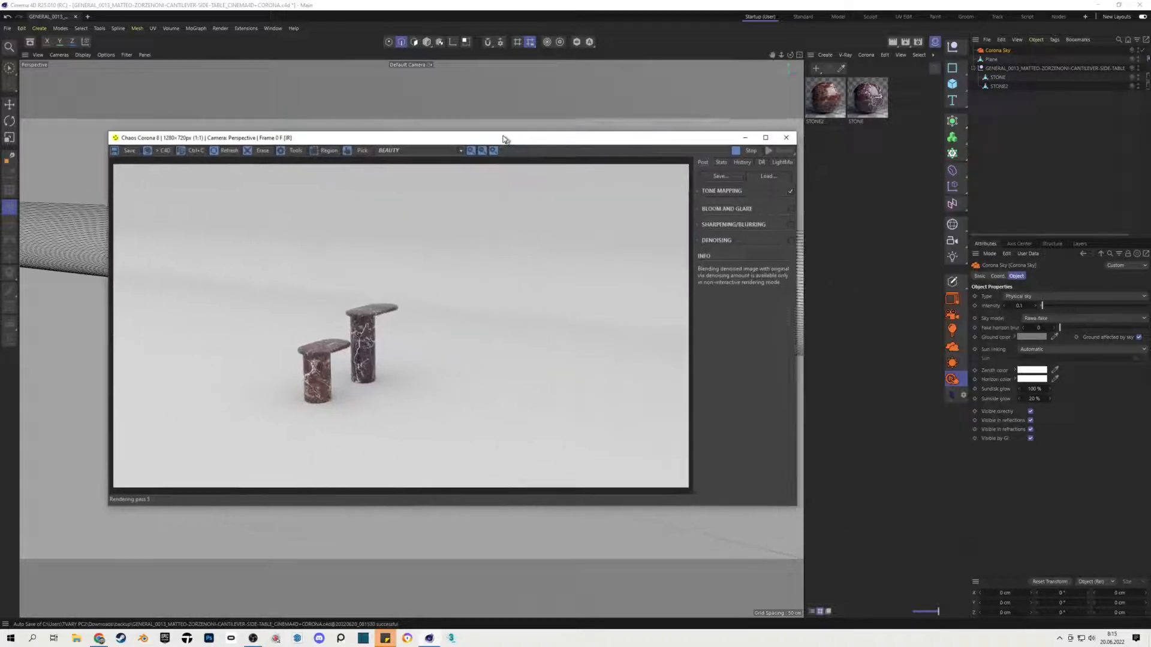
Step: Create a Corona Shadow Catcher material in Environment mode and a Corona Light material
{"action": "left_click", "coordinate": [866, 54]}
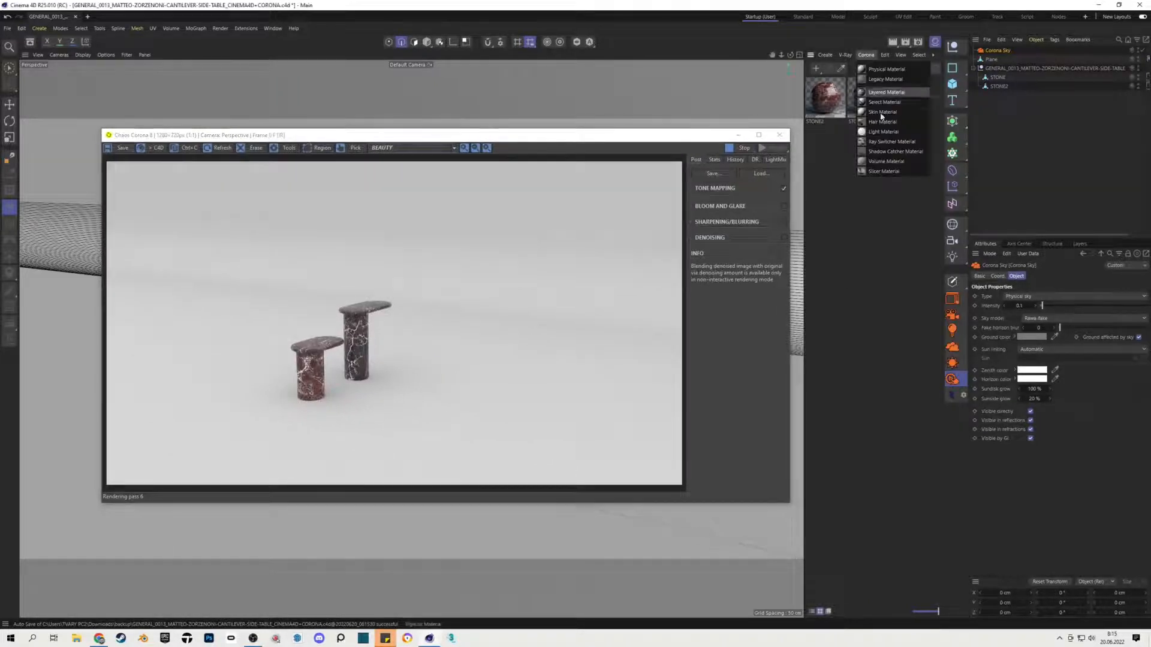
{"action": "left_click", "coordinate": [896, 151]}
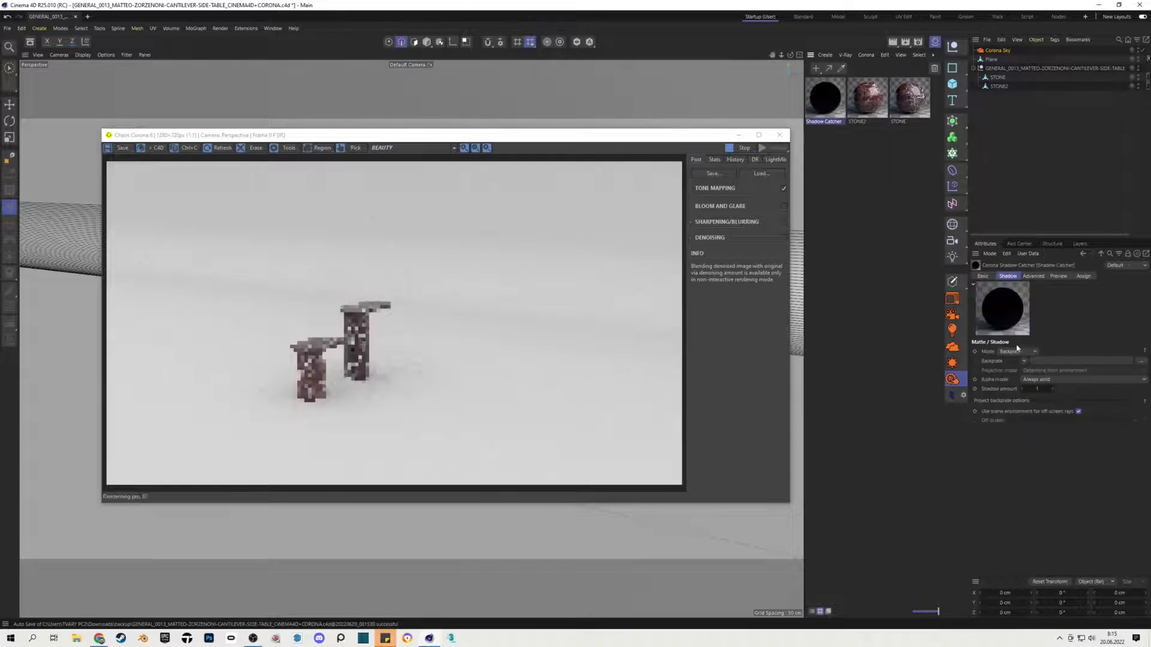
{"action": "left_click", "coordinate": [1016, 351]}
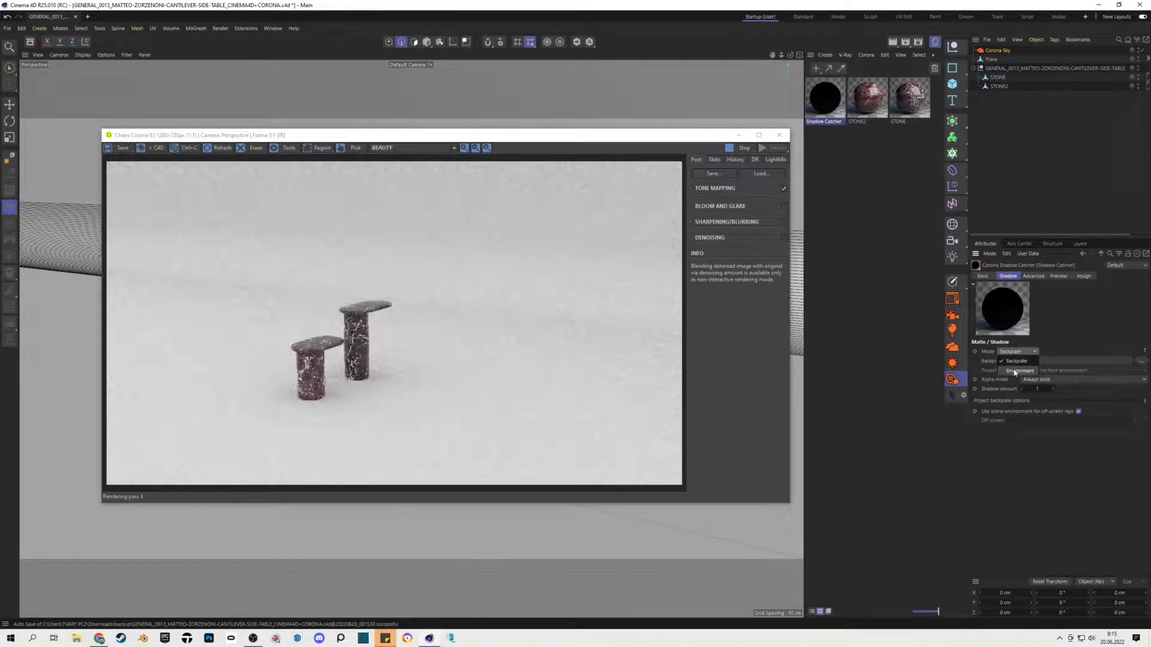
{"action": "left_click", "coordinate": [866, 54]}
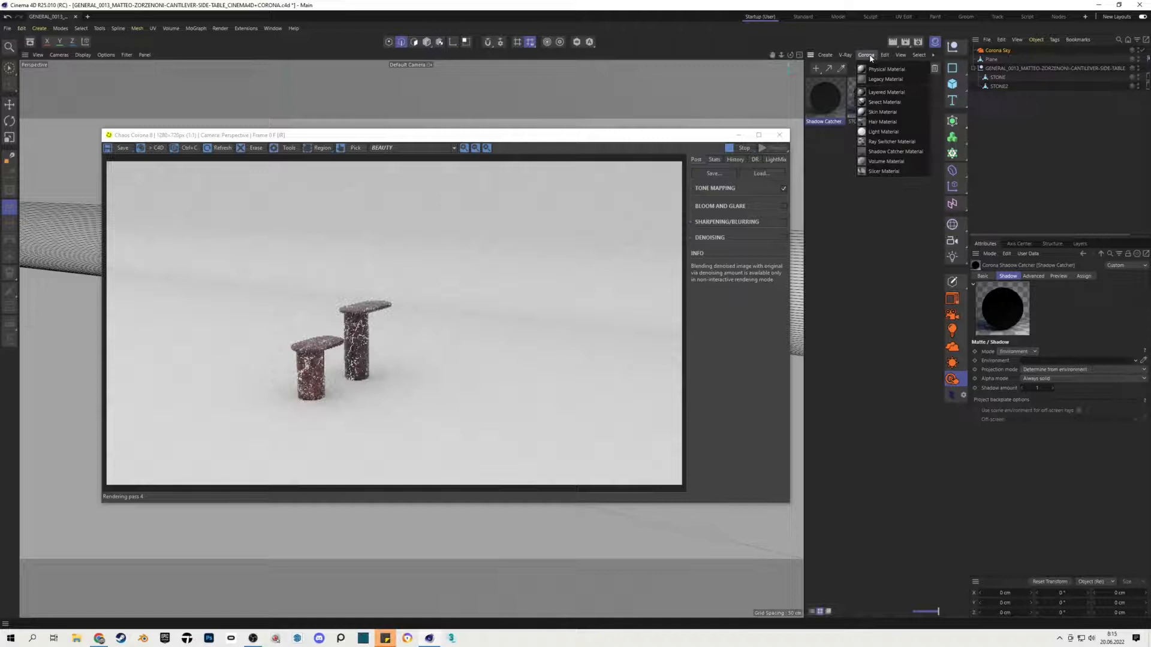
{"action": "left_click", "coordinate": [883, 132]}
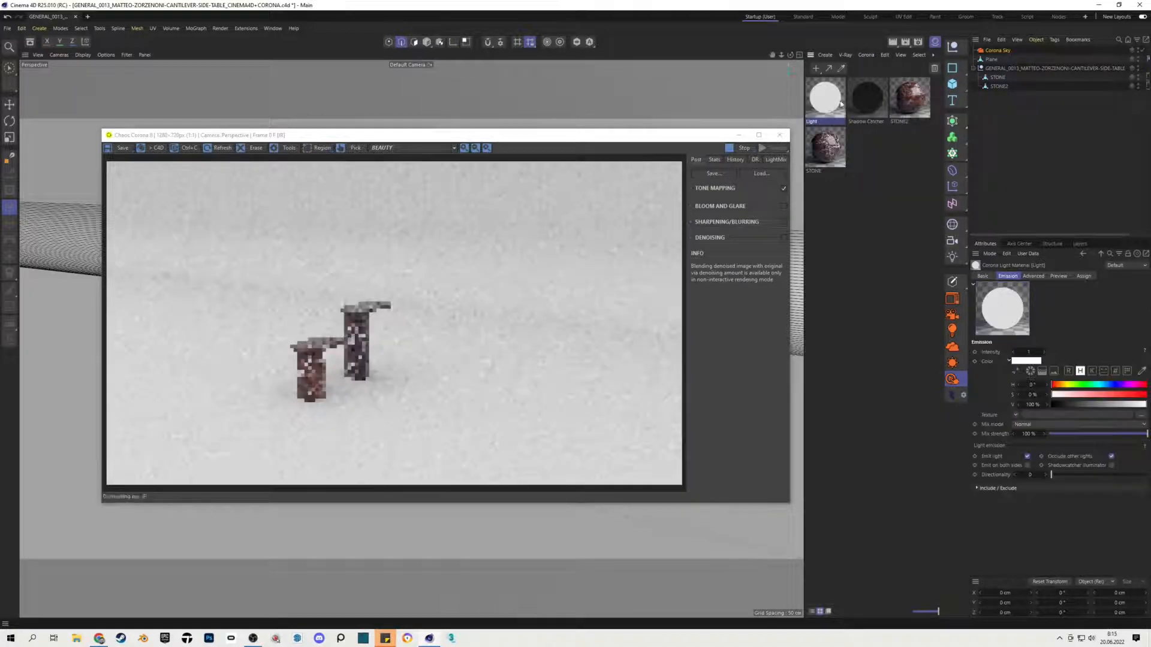
{"action": "left_click", "coordinate": [865, 97]}
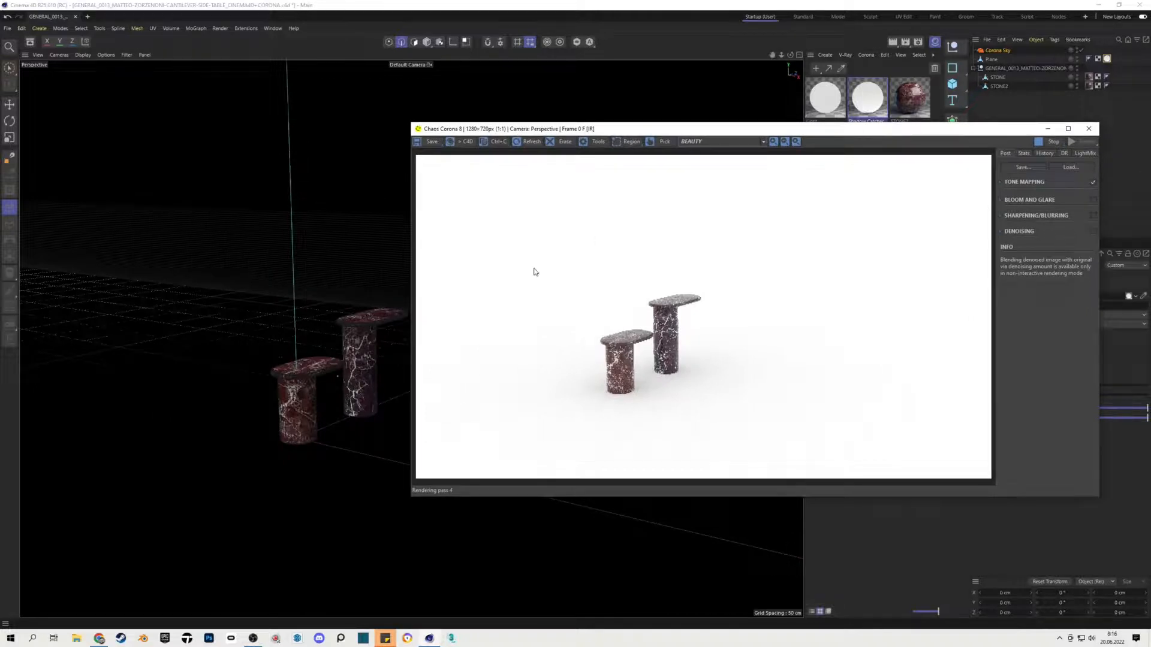
{"action": "mouse_move", "coordinate": [548, 301]}
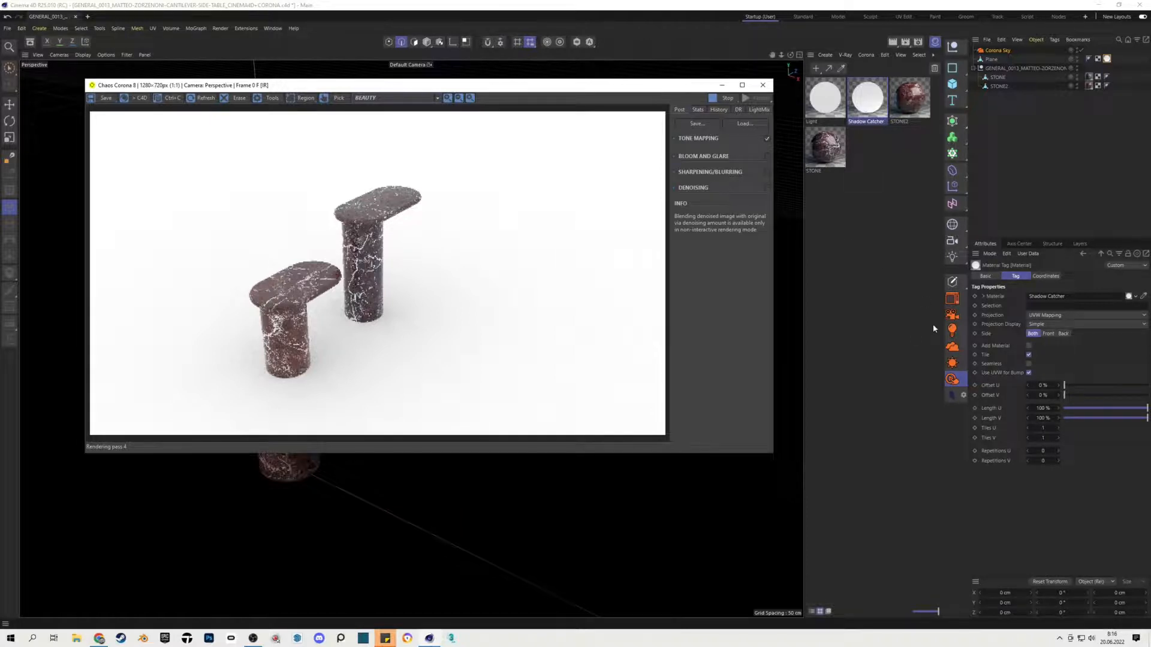
{"action": "mouse_move", "coordinate": [953, 332]}
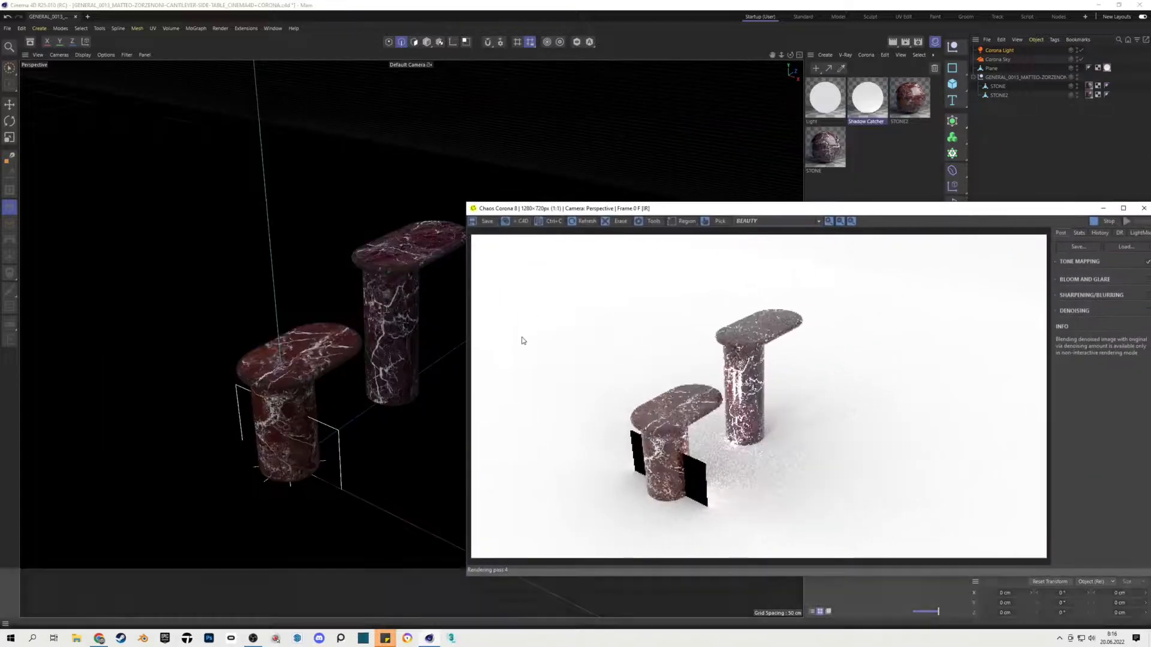
Step: Move the new Corona Light into place beside the marble tables
{"action": "key", "text": "e"}
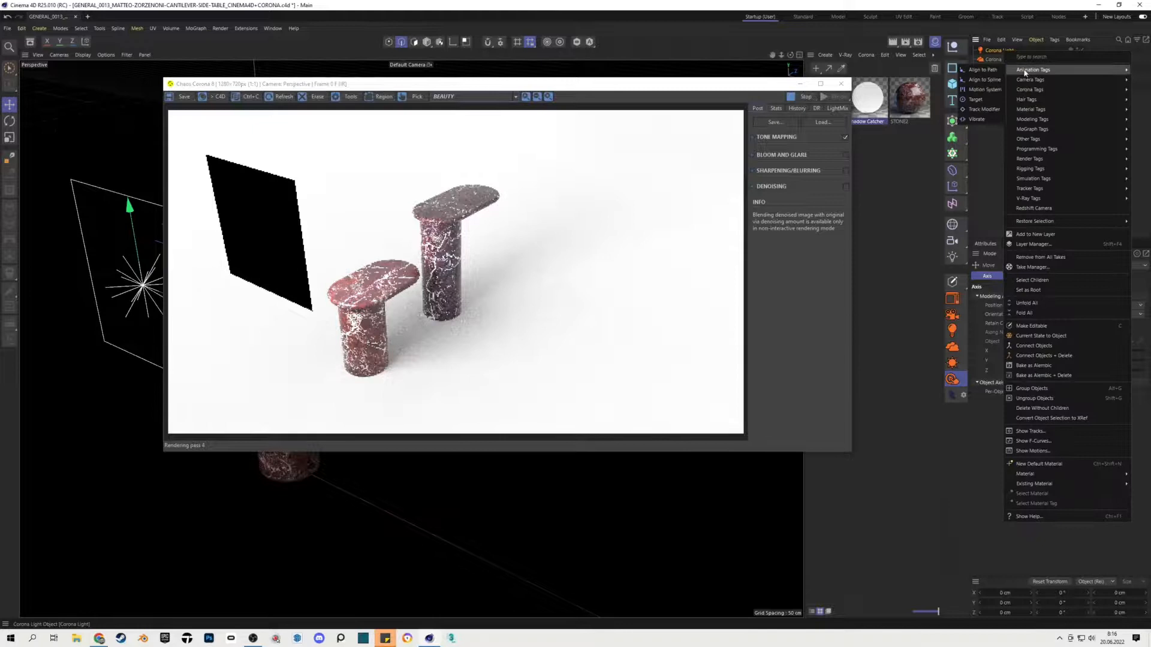
Step: Attach a Target tag to the Corona Light so it aims at the tables
{"action": "left_click", "coordinate": [1025, 97]}
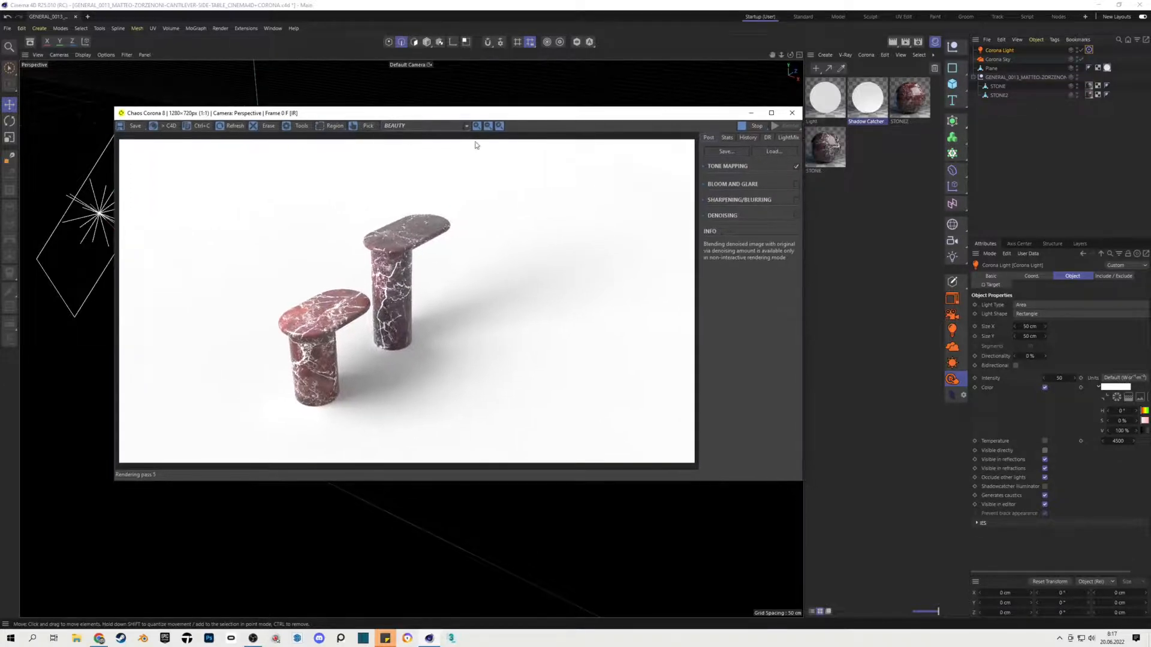
Step: Add a camera and enable its Golden Spiral and Golden Section composition guides
{"action": "left_click", "coordinate": [992, 50]}
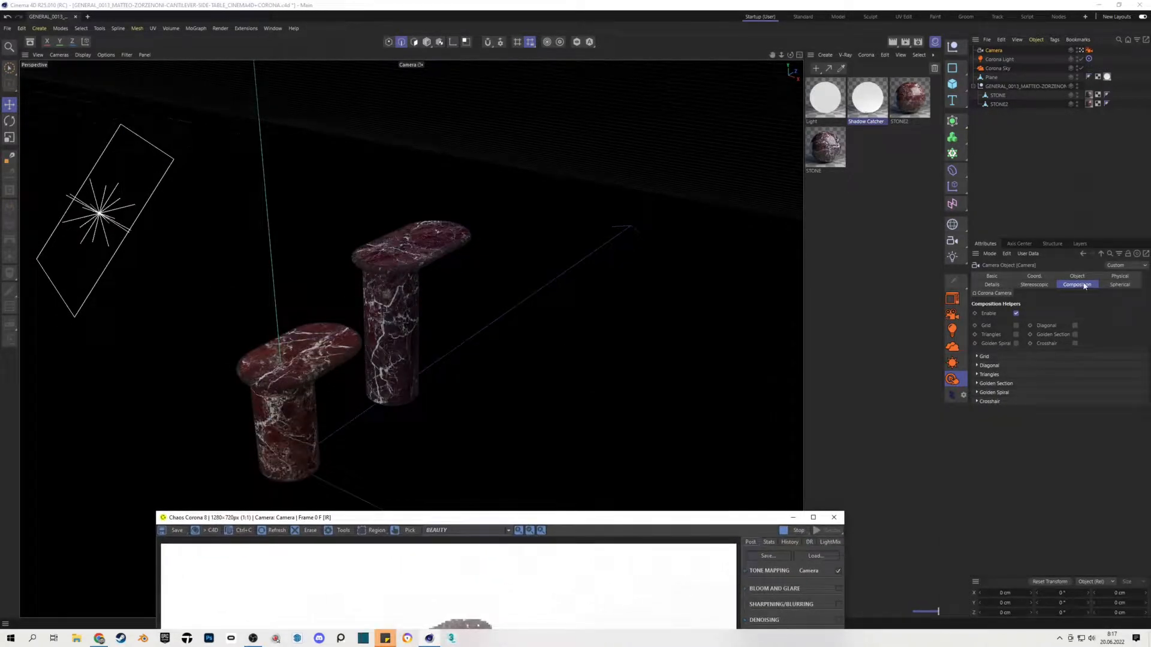
{"action": "mouse_move", "coordinate": [1050, 187]}
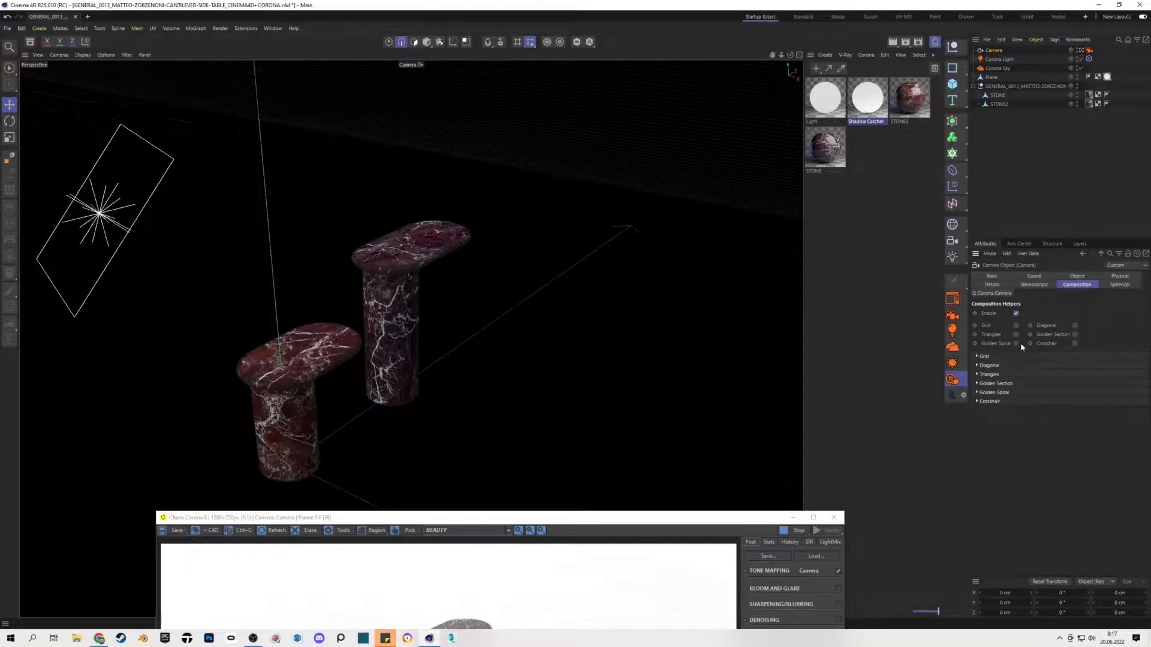
{"action": "left_click", "coordinate": [1016, 344]}
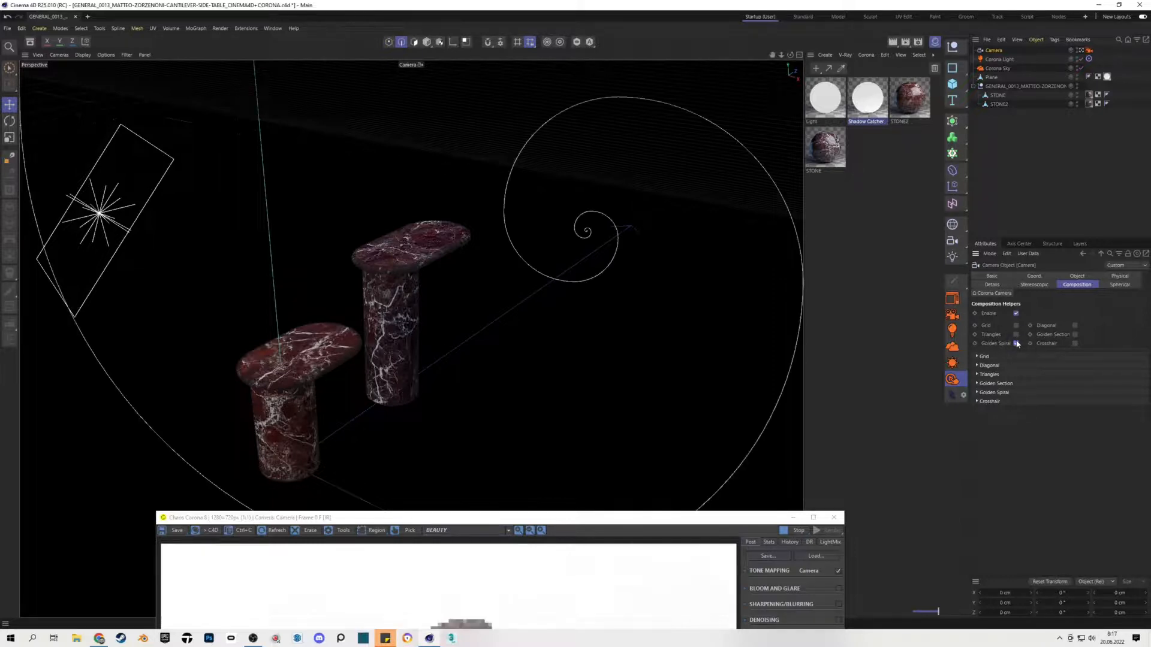
{"action": "left_click", "coordinate": [1031, 334]}
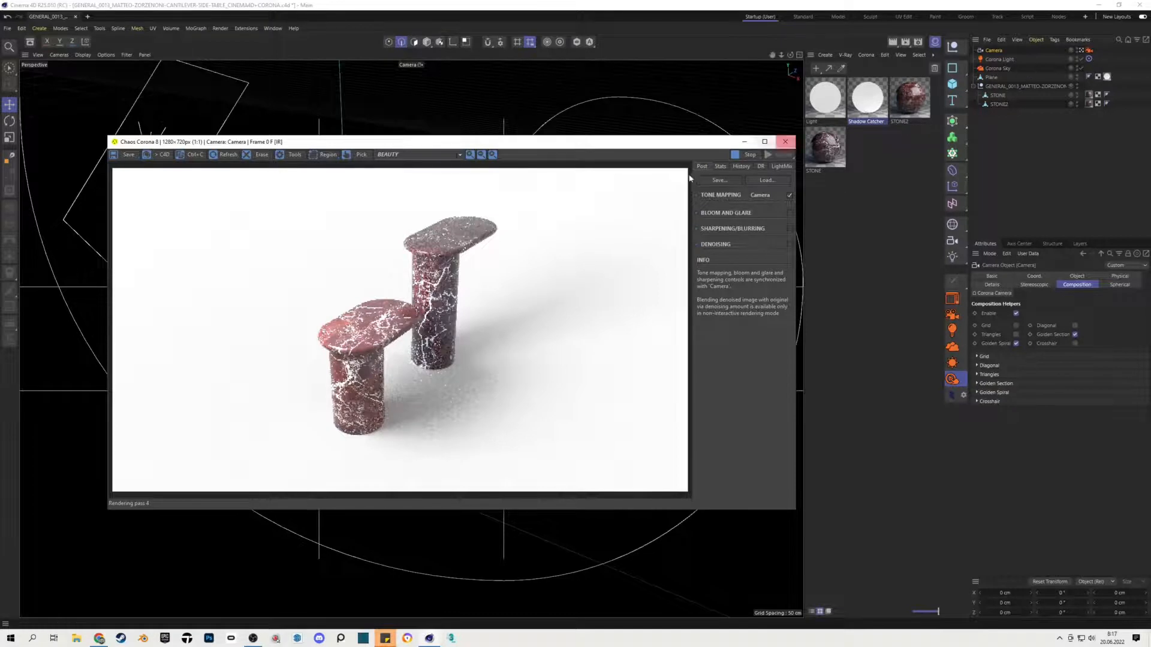
Step: Reframe the camera closer to the tables and move the render preview aside
{"action": "left_click_drag", "start_coordinate": [439, 142], "coordinate": [440, 191]}
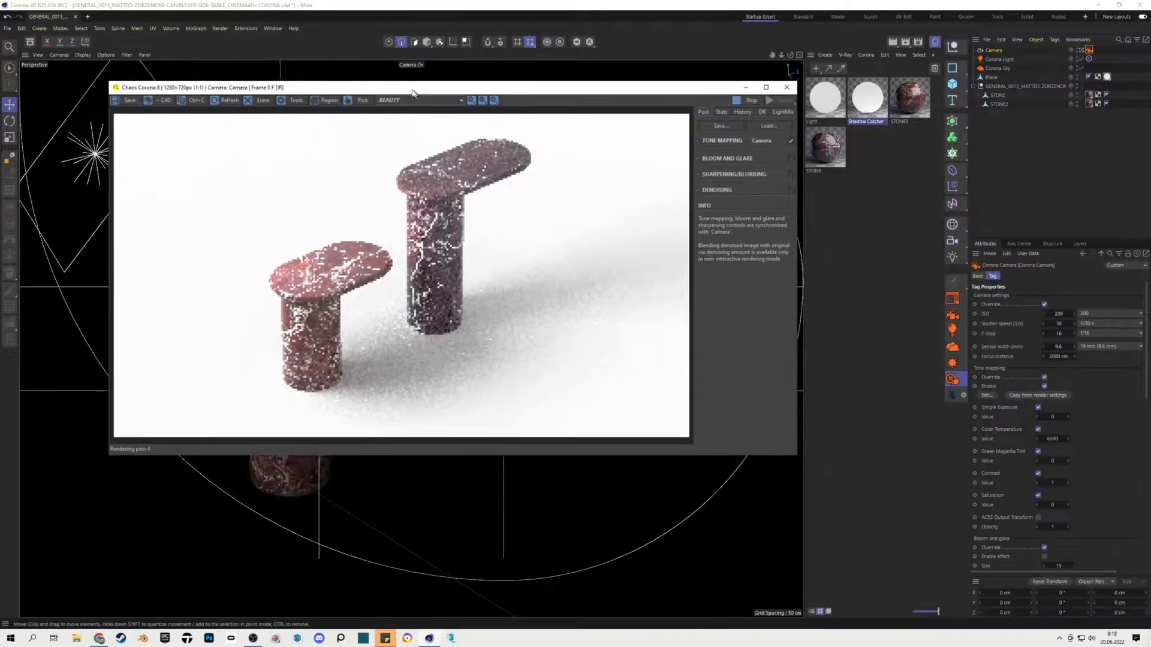
{"action": "left_click_drag", "start_coordinate": [415, 87], "coordinate": [364, 88]}
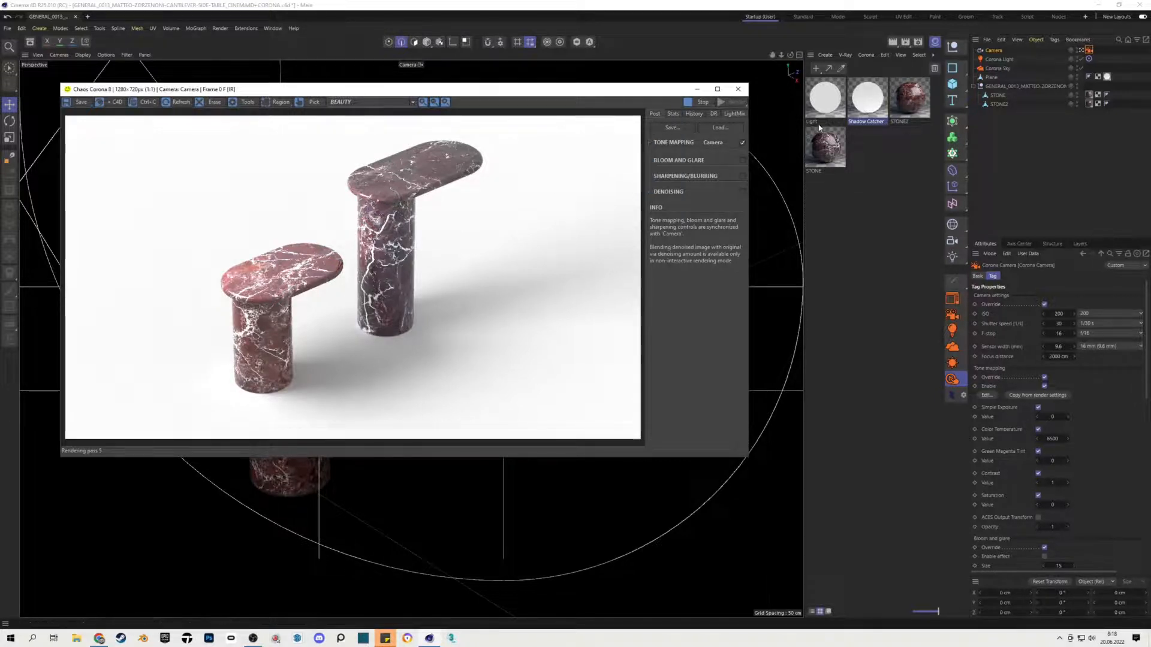
Step: Set the Light material's Emission colour to dark green, then select the Shadow Catcher material
{"action": "left_click", "coordinate": [824, 100]}
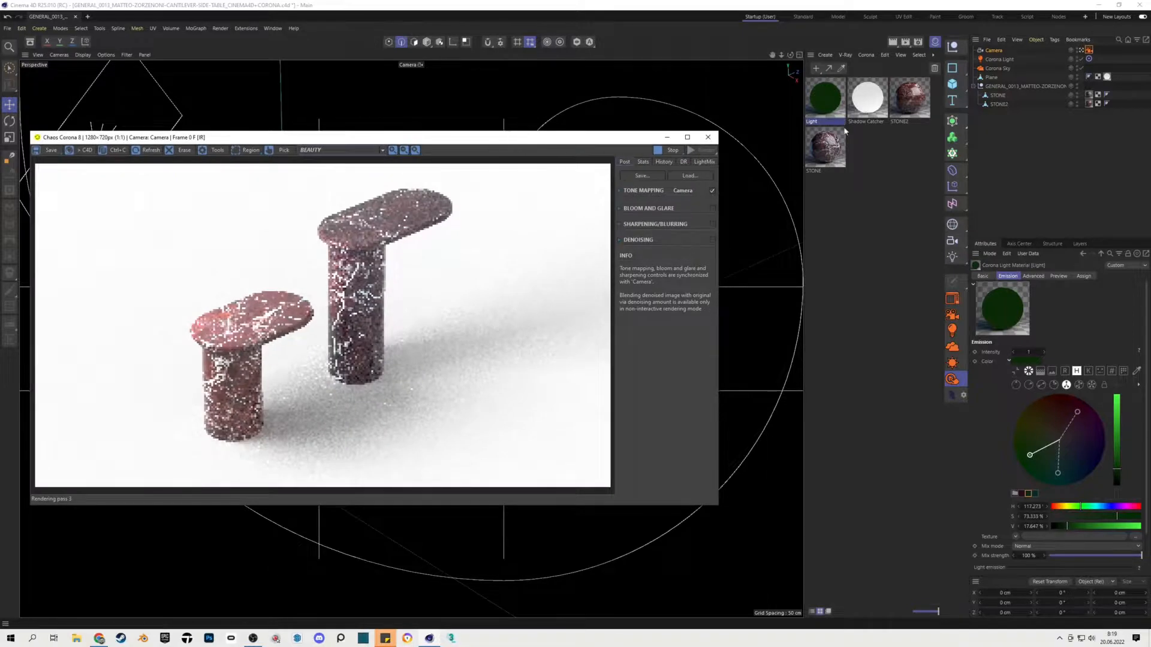
{"action": "left_click", "coordinate": [865, 100]}
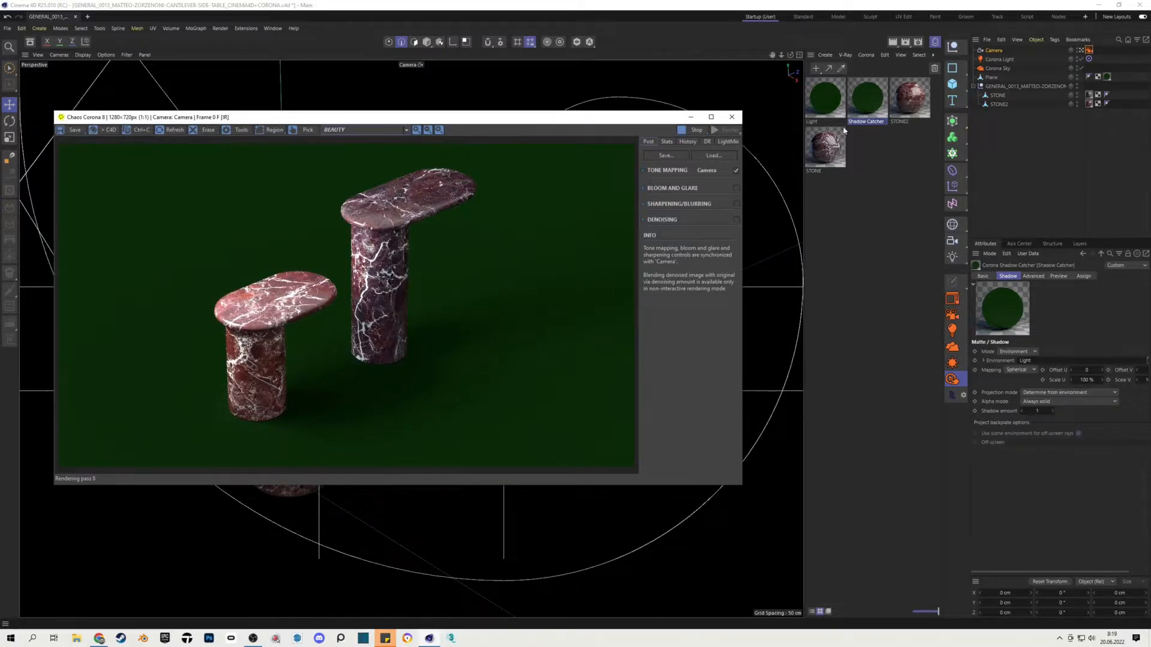
Step: Lower Saturation and raise Value on the Light material's emission for a pastel green
{"action": "left_click", "coordinate": [824, 99]}
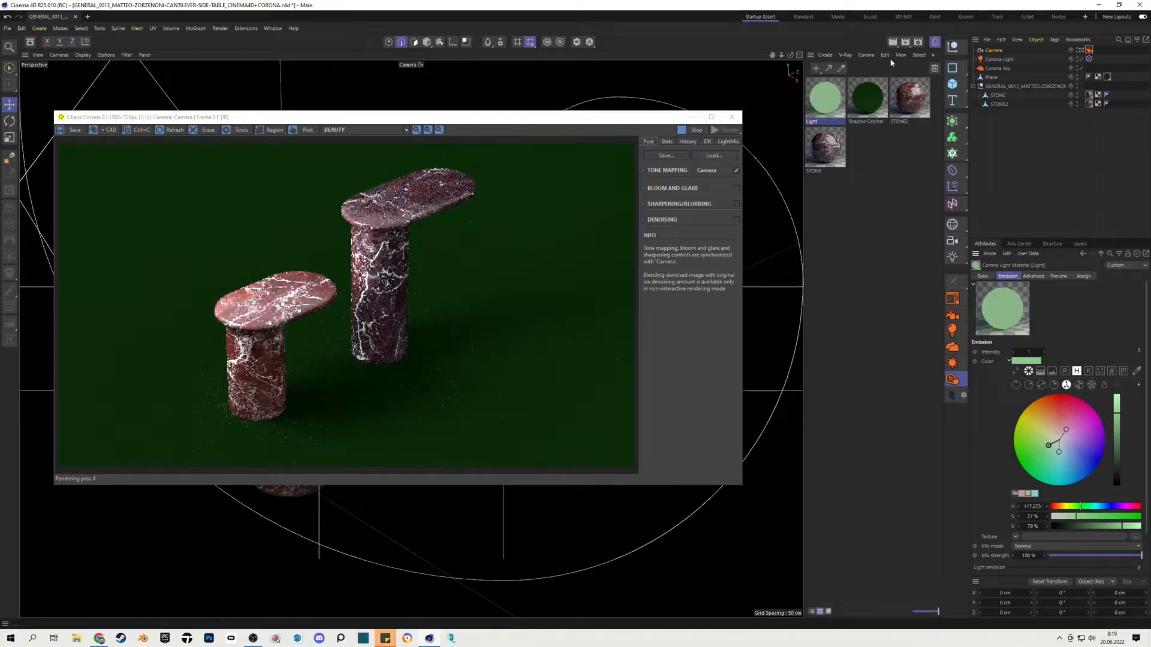
{"action": "left_click", "coordinate": [866, 99]}
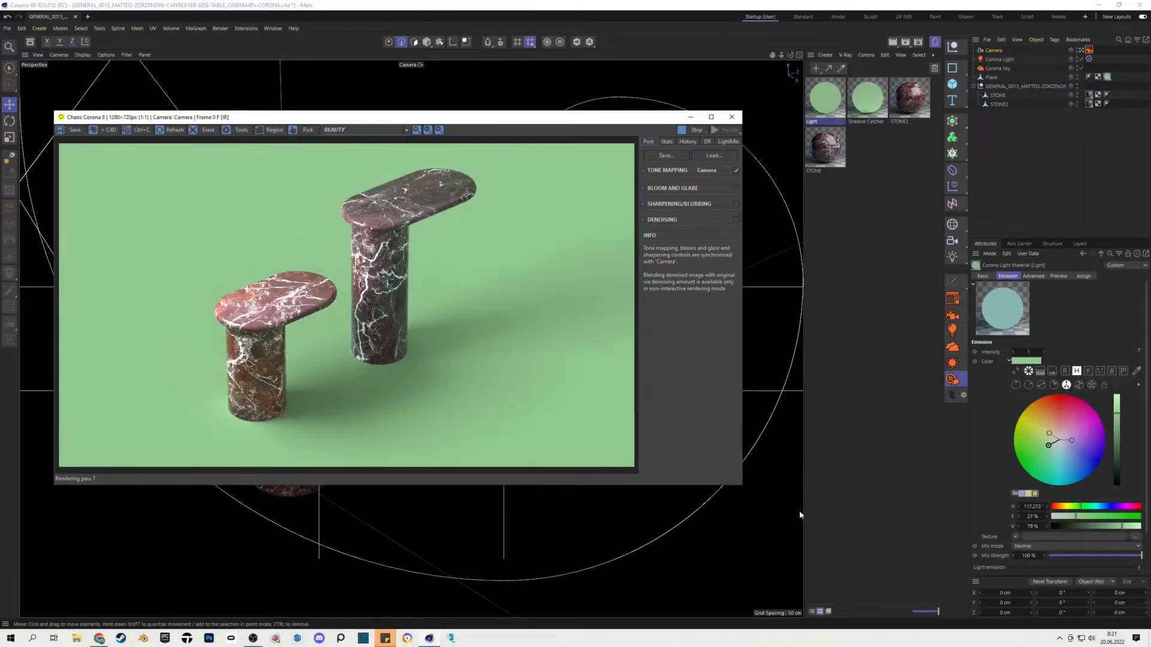
Step: Set tone-mapping Contrast to 3 and raise the Light material's Value to 90%
{"action": "left_click", "coordinate": [667, 169]}
{"action": "type", "text": "3"}
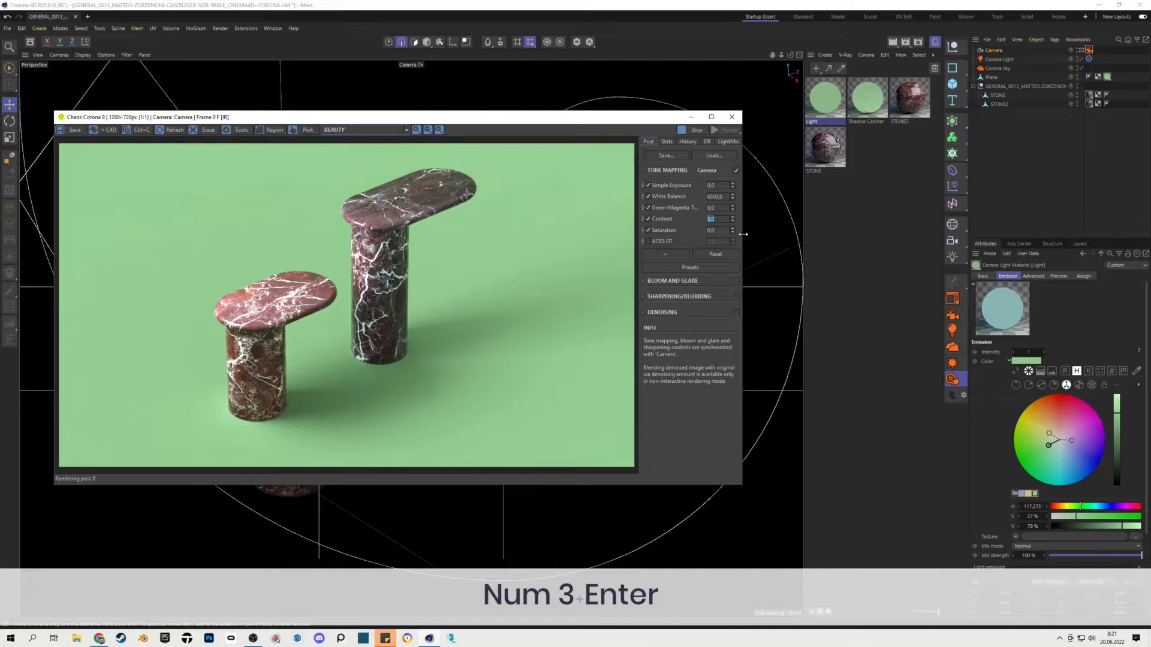
{"action": "key", "text": "Enter"}
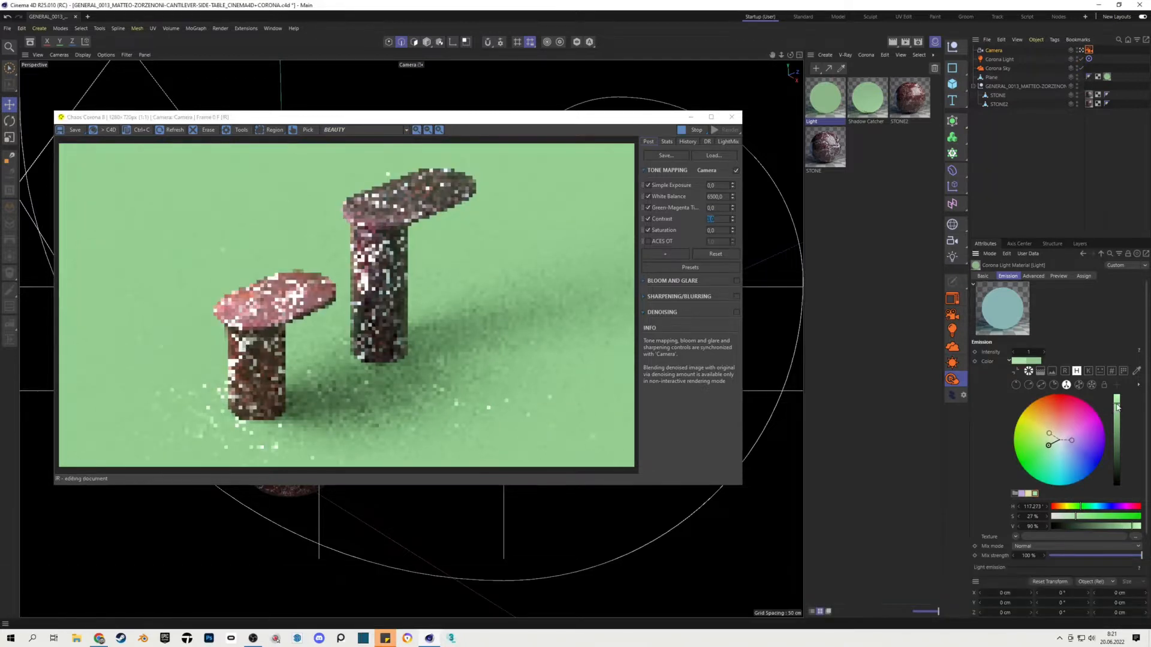
{"action": "left_click", "coordinate": [866, 97]}
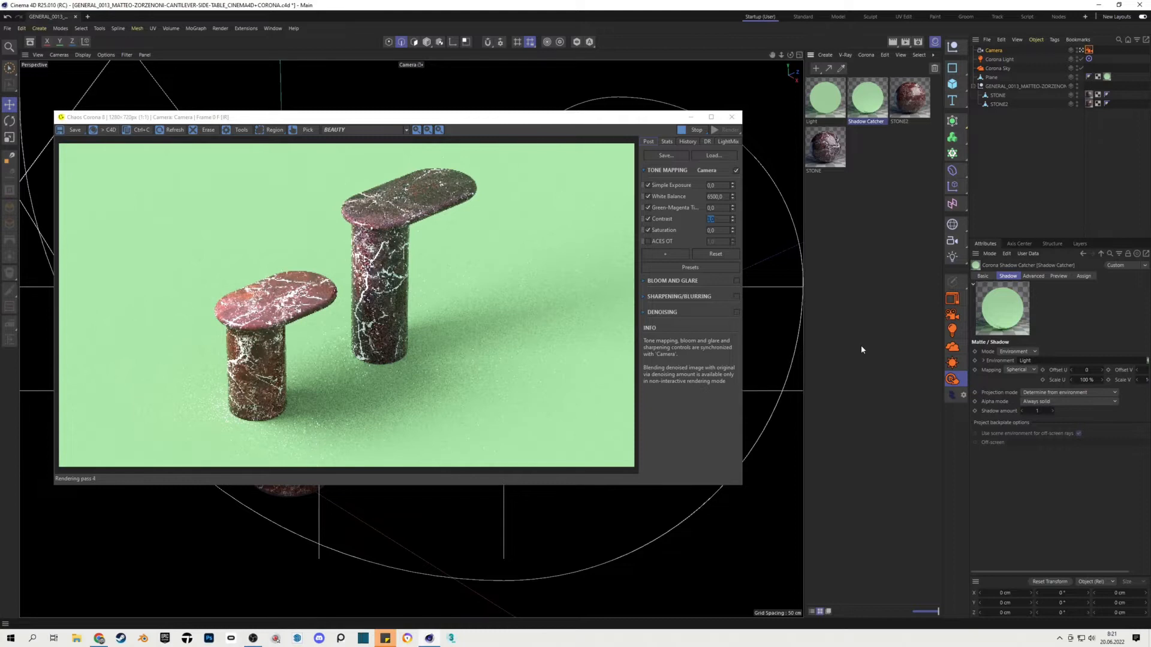
{"action": "mouse_move", "coordinate": [855, 362]}
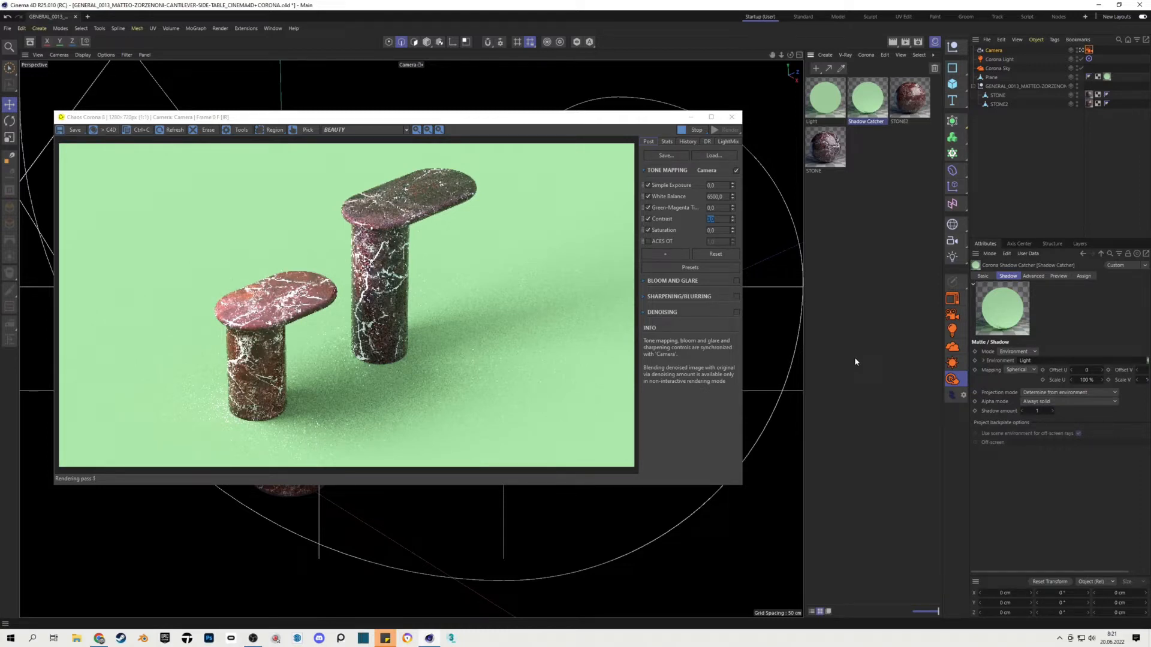